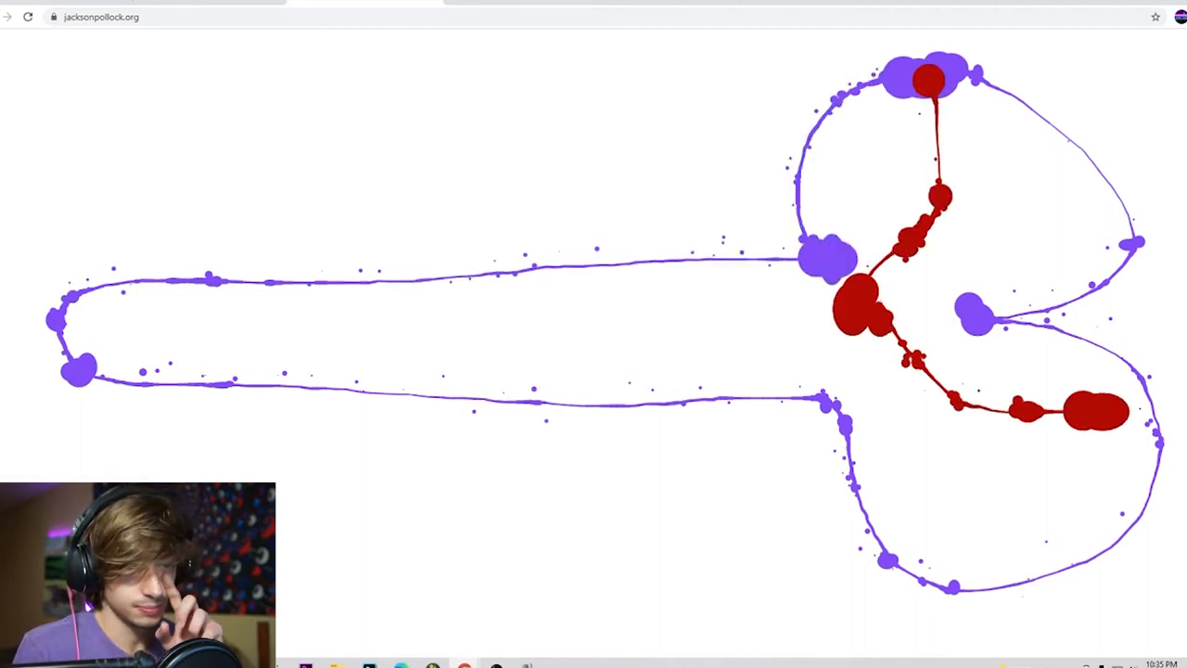
Step: Splatter red, blue, green and multicoloured paint across the purple outline on jacksonpollock.org
{"action": "left_click_drag", "start_coordinate": [436, 329], "coordinate": [1067, 408]}
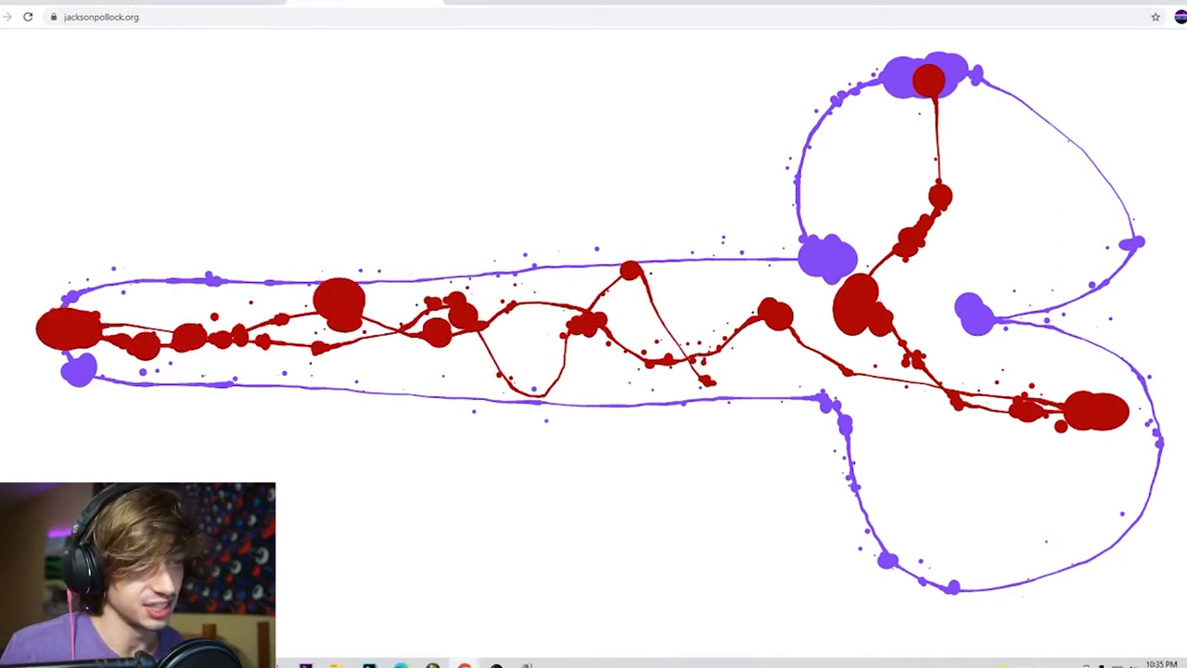
{"action": "left_click_drag", "start_coordinate": [821, 283], "coordinate": [927, 515]}
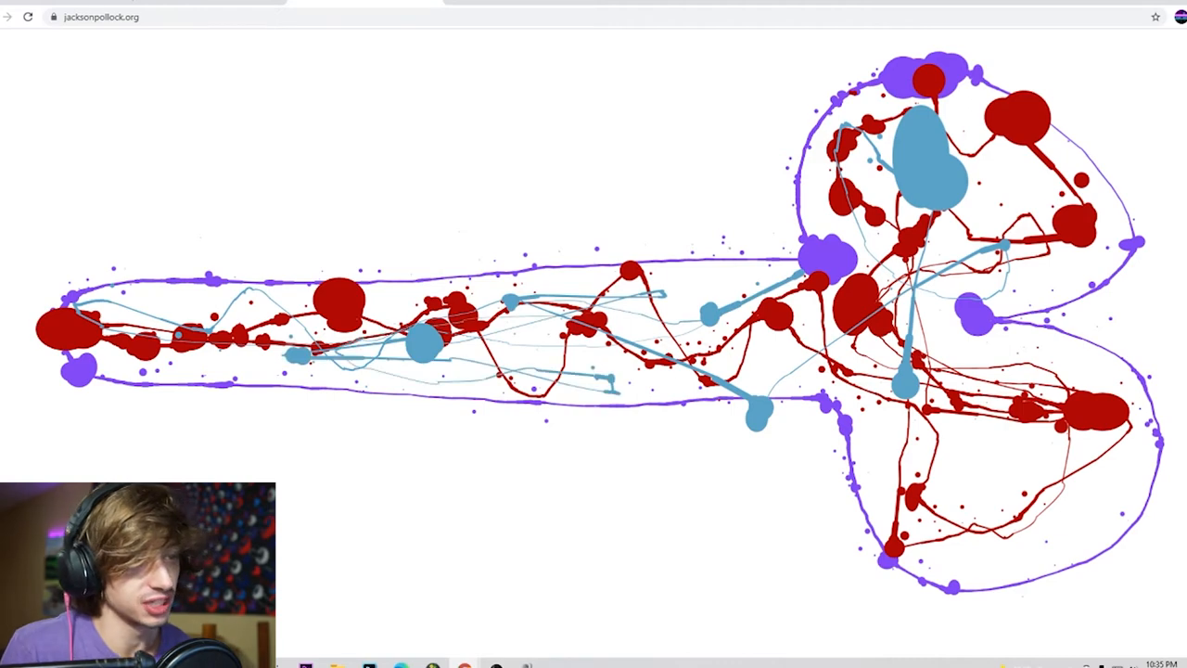
{"action": "left_click_drag", "start_coordinate": [56, 202], "coordinate": [914, 241]}
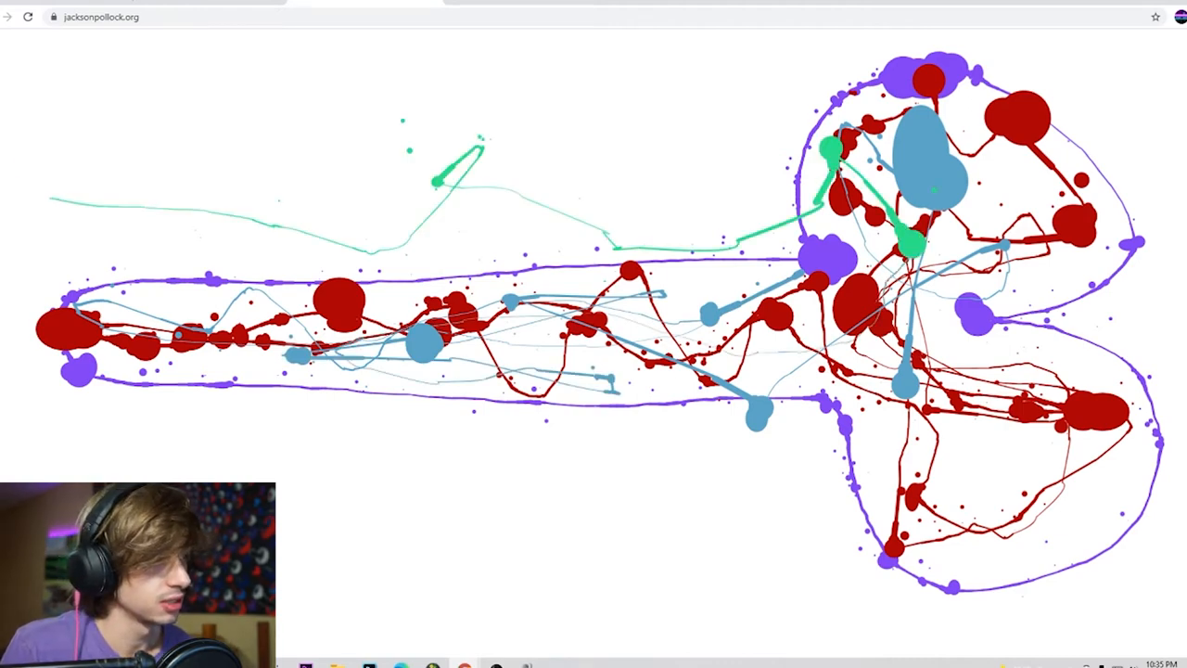
{"action": "left_click_drag", "start_coordinate": [436, 176], "coordinate": [677, 70]}
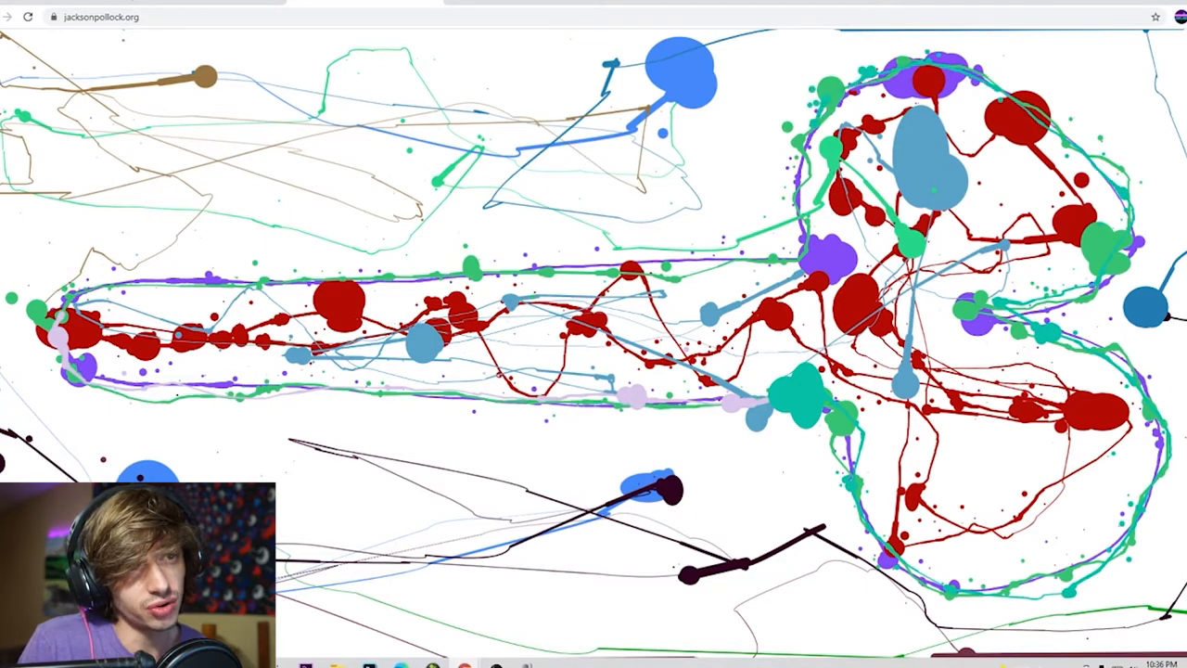
{"action": "left_click_drag", "start_coordinate": [594, 264], "coordinate": [797, 88]}
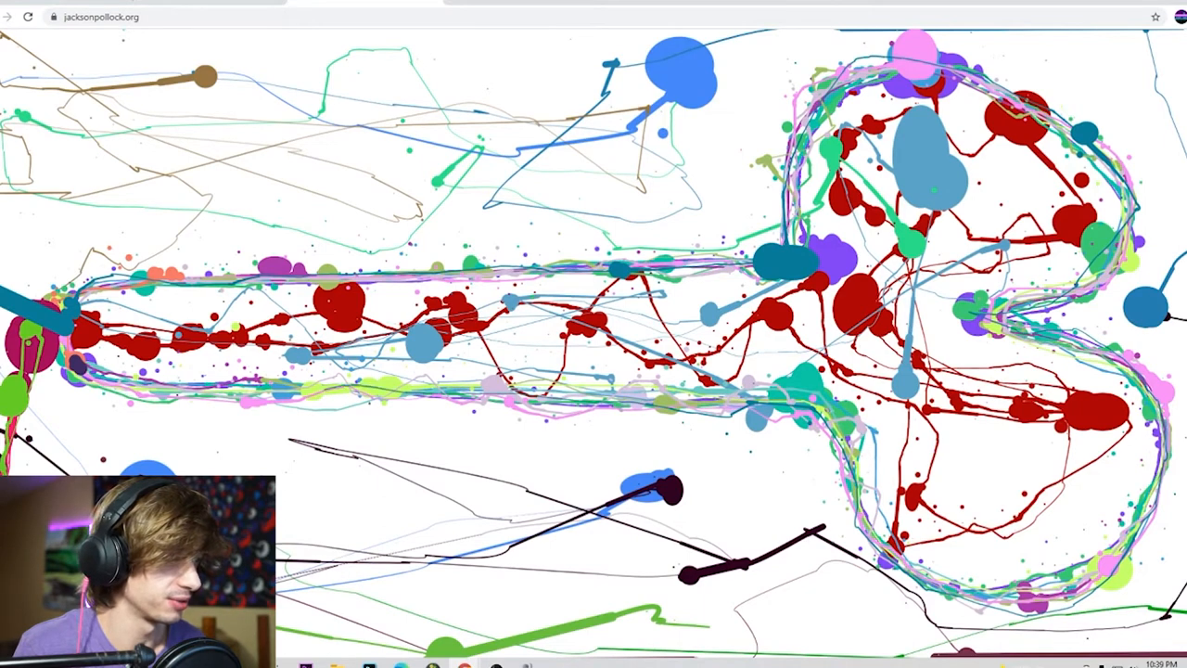
{"action": "right_click", "coordinate": [65, 324]}
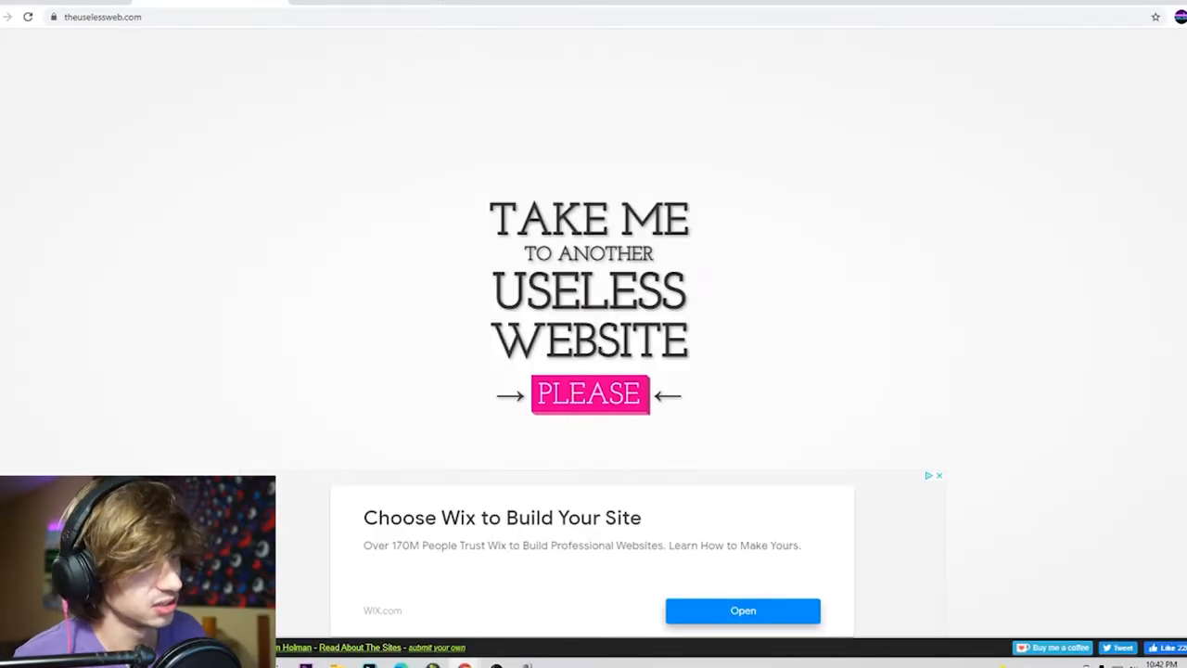
Step: Request another random site from the useless web home page
{"action": "left_click", "coordinate": [590, 393]}
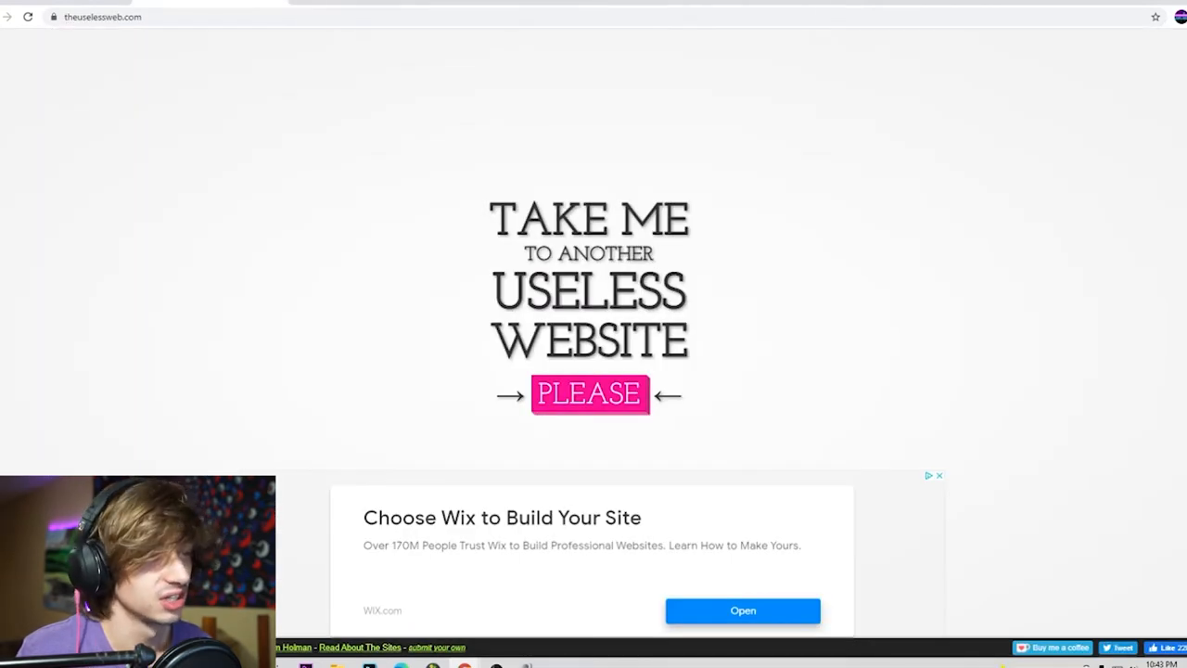
{"action": "left_click", "coordinate": [589, 393]}
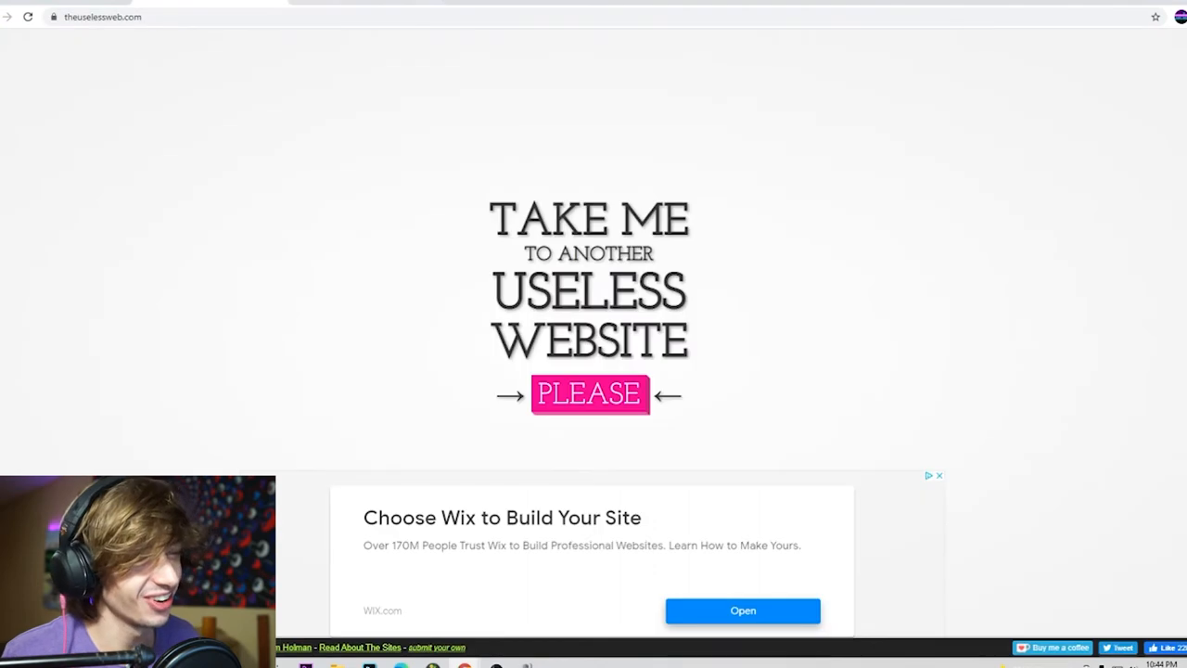
Step: Open The Zen Zone, choose the swirl game and pick its session length
{"action": "left_click", "coordinate": [589, 394]}
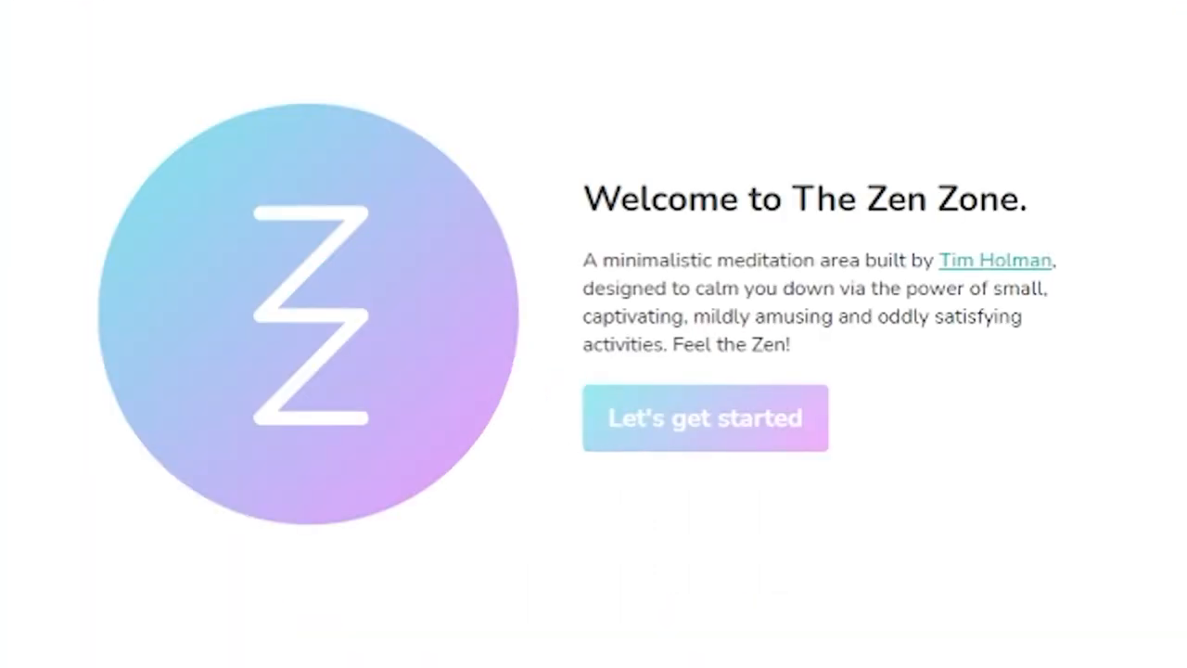
{"action": "left_click", "coordinate": [704, 417]}
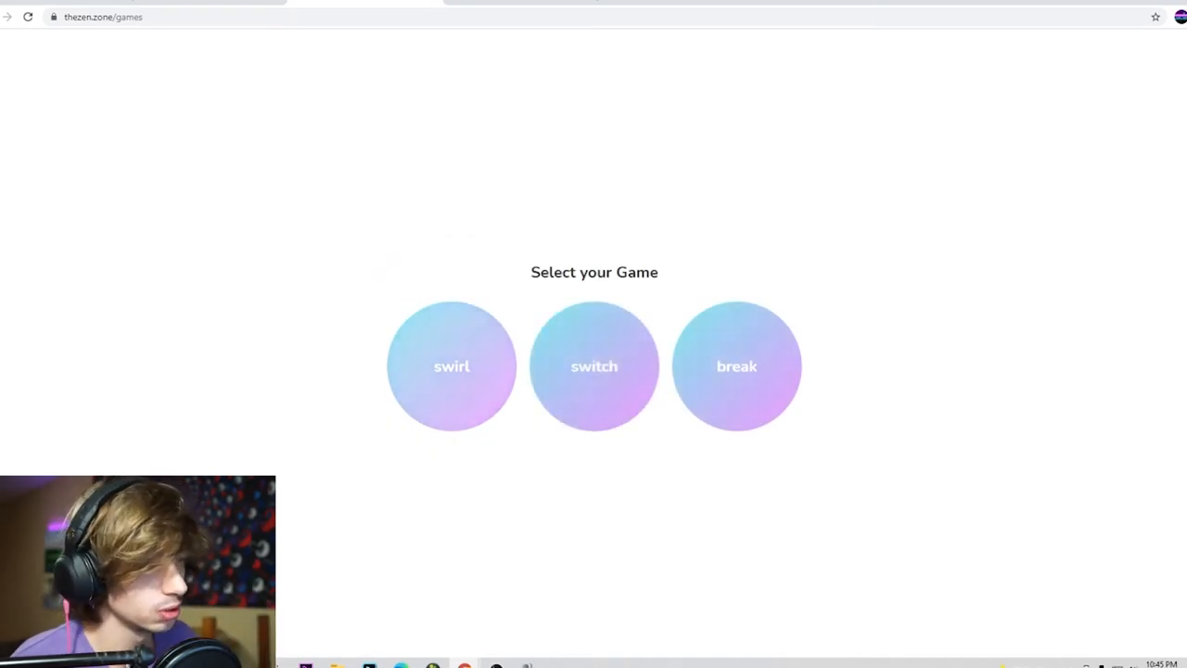
{"action": "left_click", "coordinate": [451, 365]}
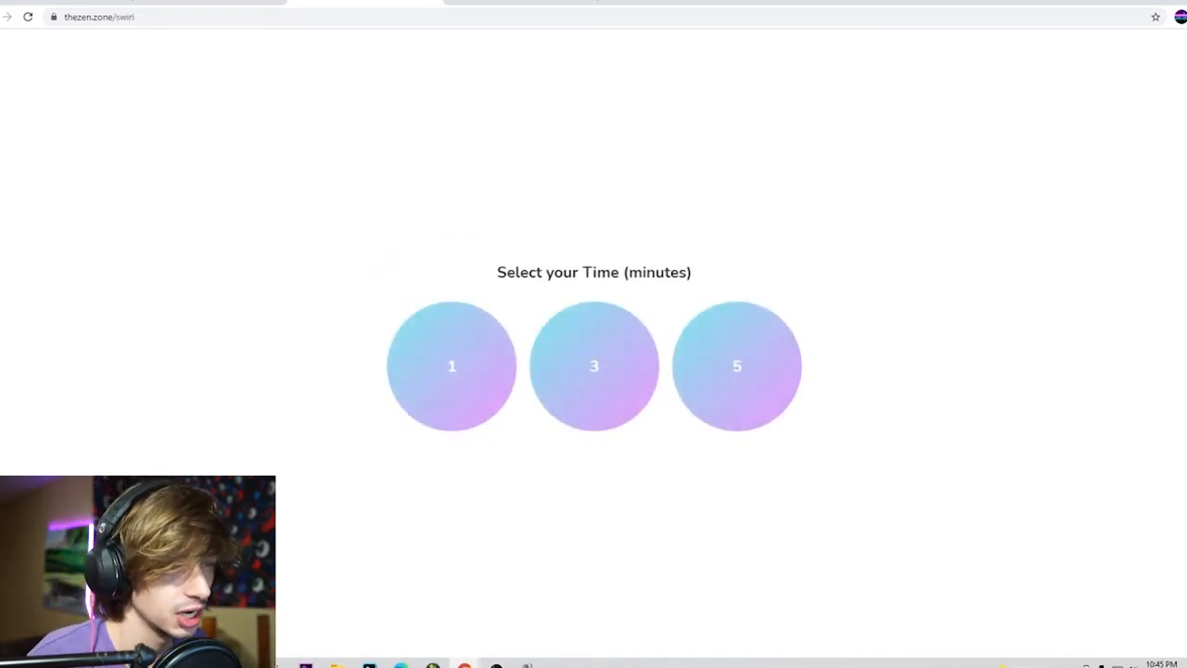
{"action": "left_click", "coordinate": [451, 365]}
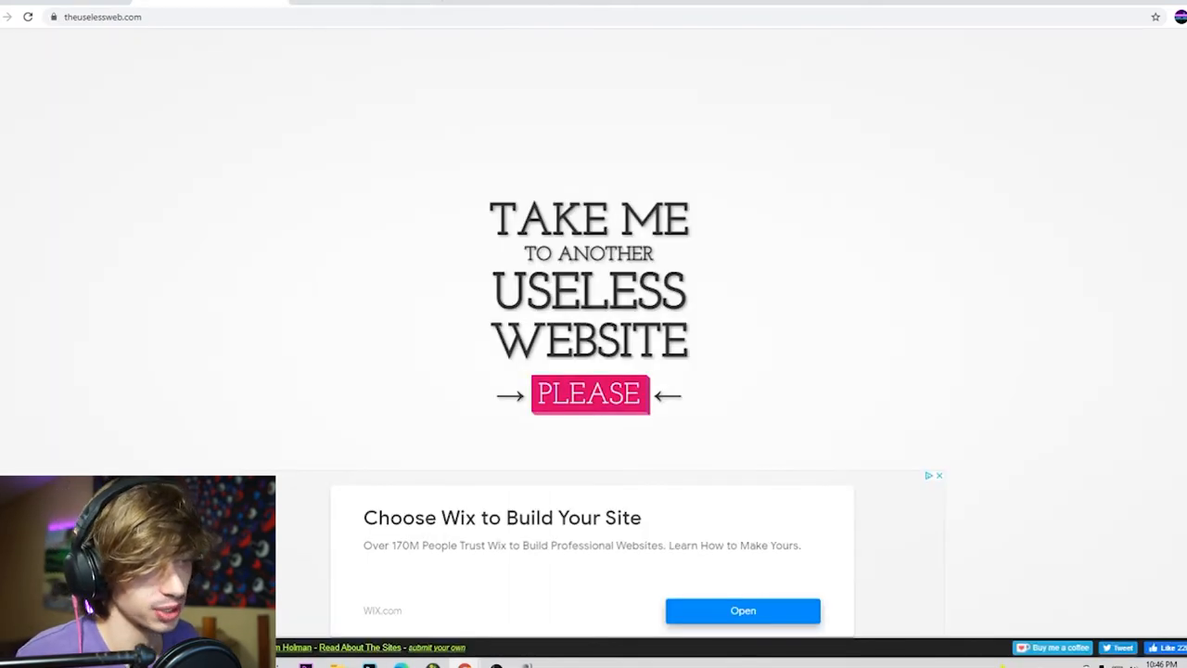
Step: Request the next random useless website, landing on Hacker Typer
{"action": "left_click", "coordinate": [589, 393]}
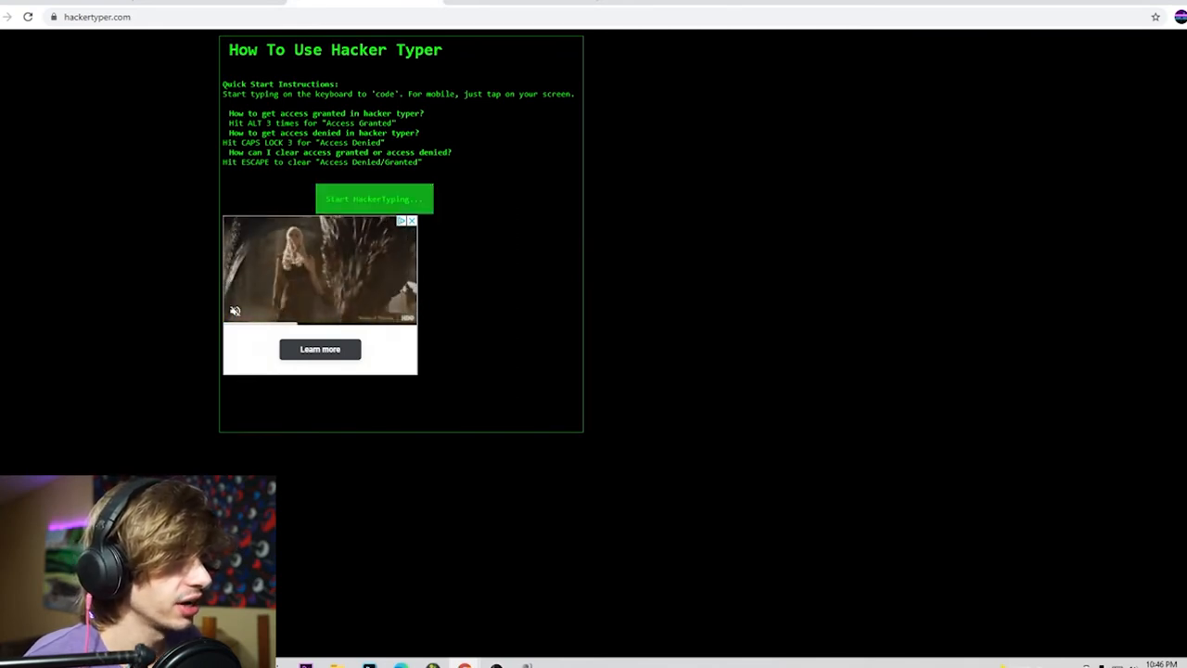
Step: Start Hacker Typer and scroll down through the generated green fake code
{"action": "left_click", "coordinate": [373, 198]}
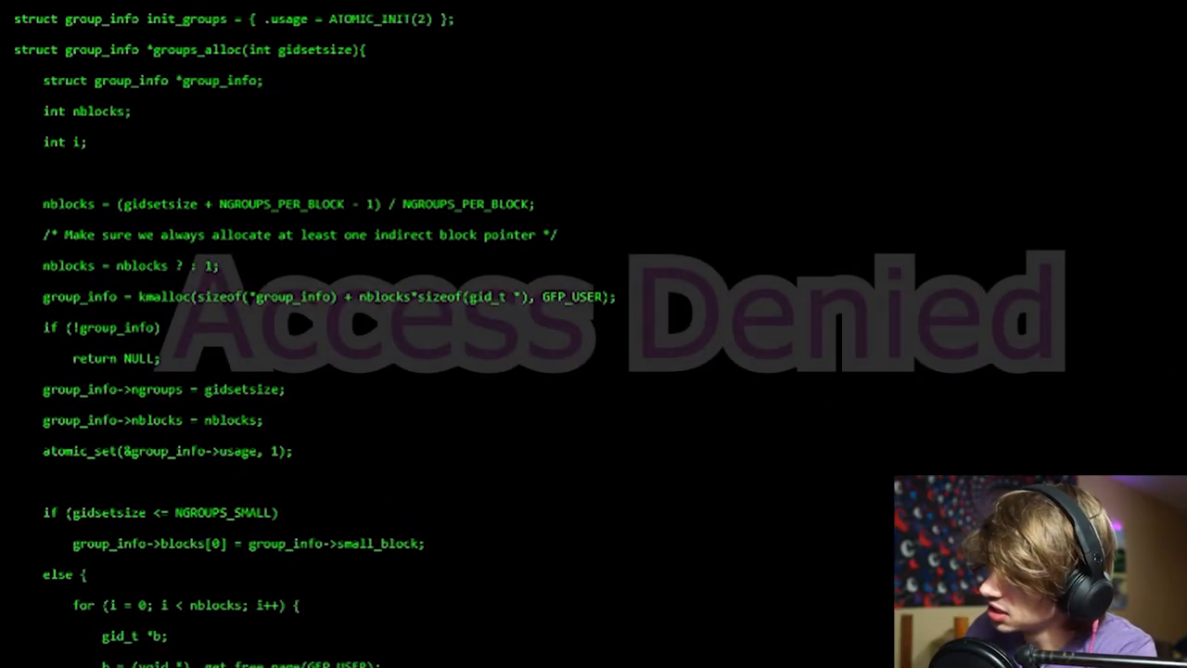
{"action": "scroll", "scroll_direction": "down", "scroll_amount": 3}
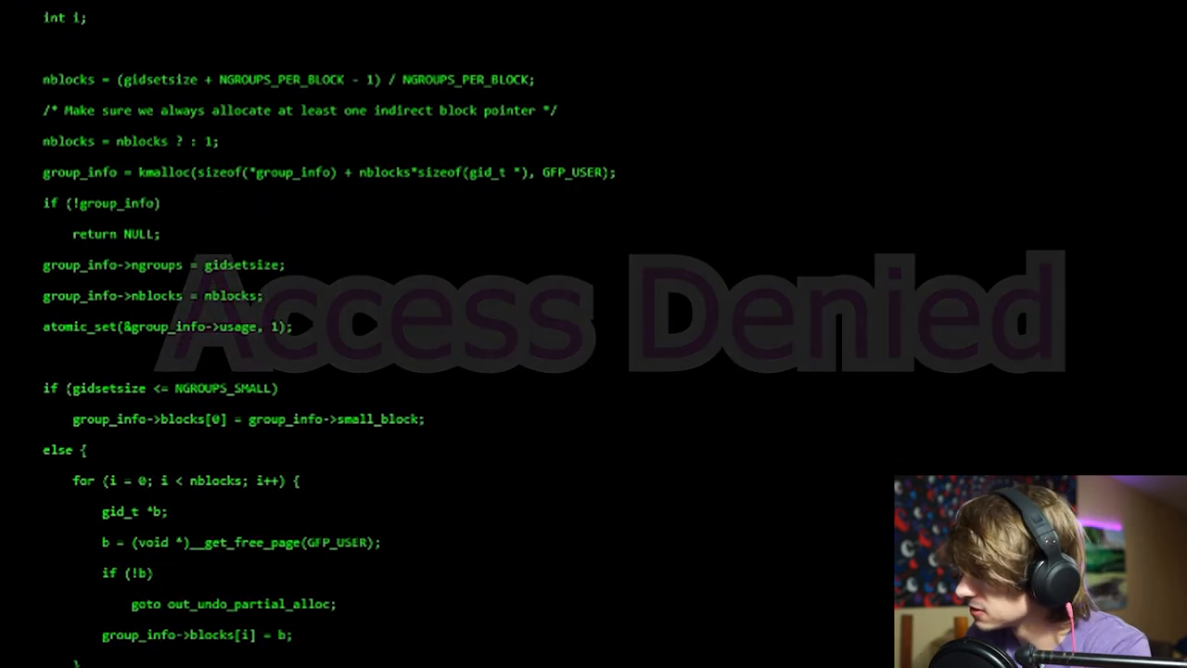
{"action": "scroll", "scroll_direction": "down", "scroll_amount": 3}
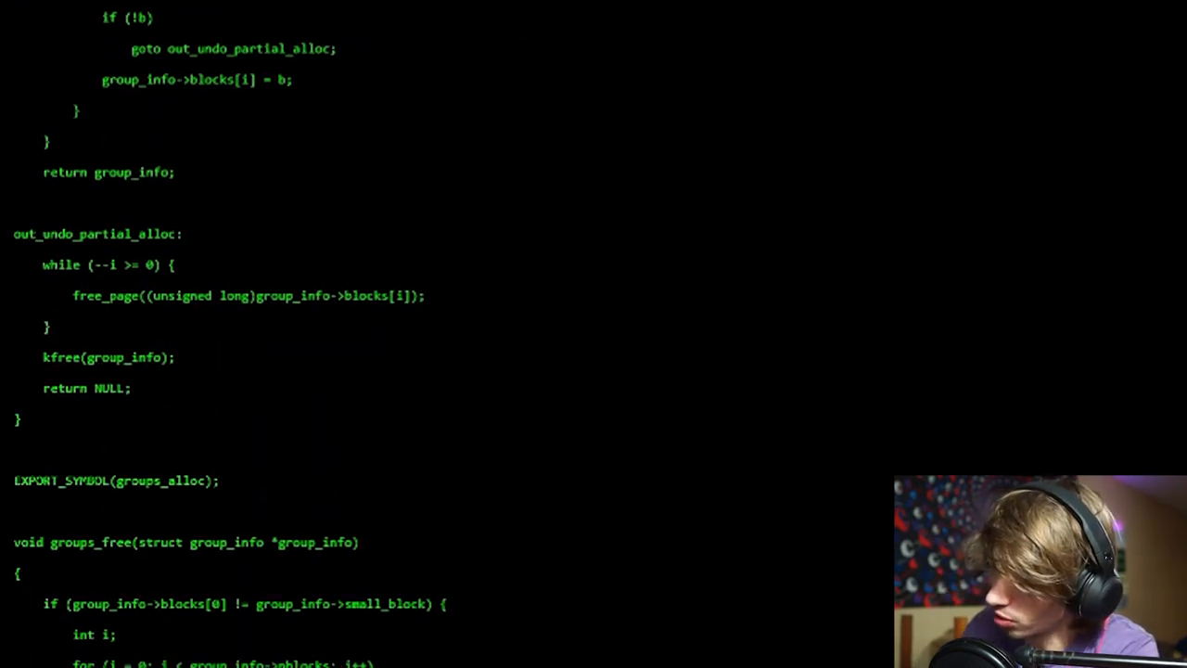
{"action": "scroll", "scroll_direction": "down", "scroll_amount": 3}
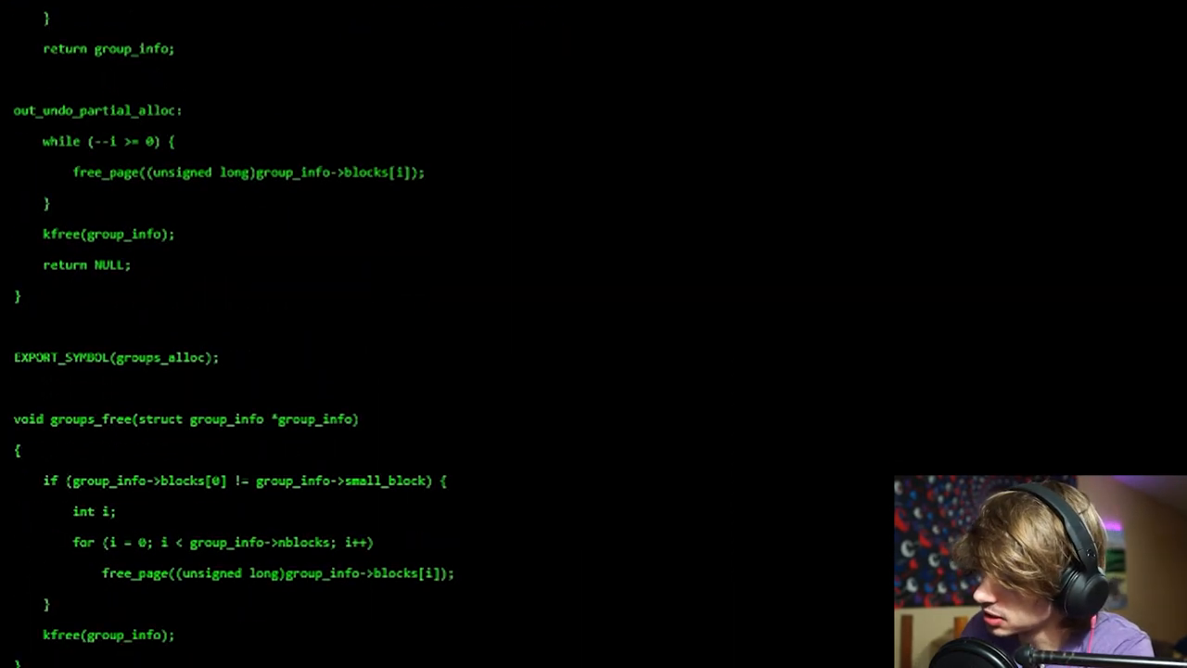
{"action": "scroll", "scroll_direction": "down", "scroll_amount": 3}
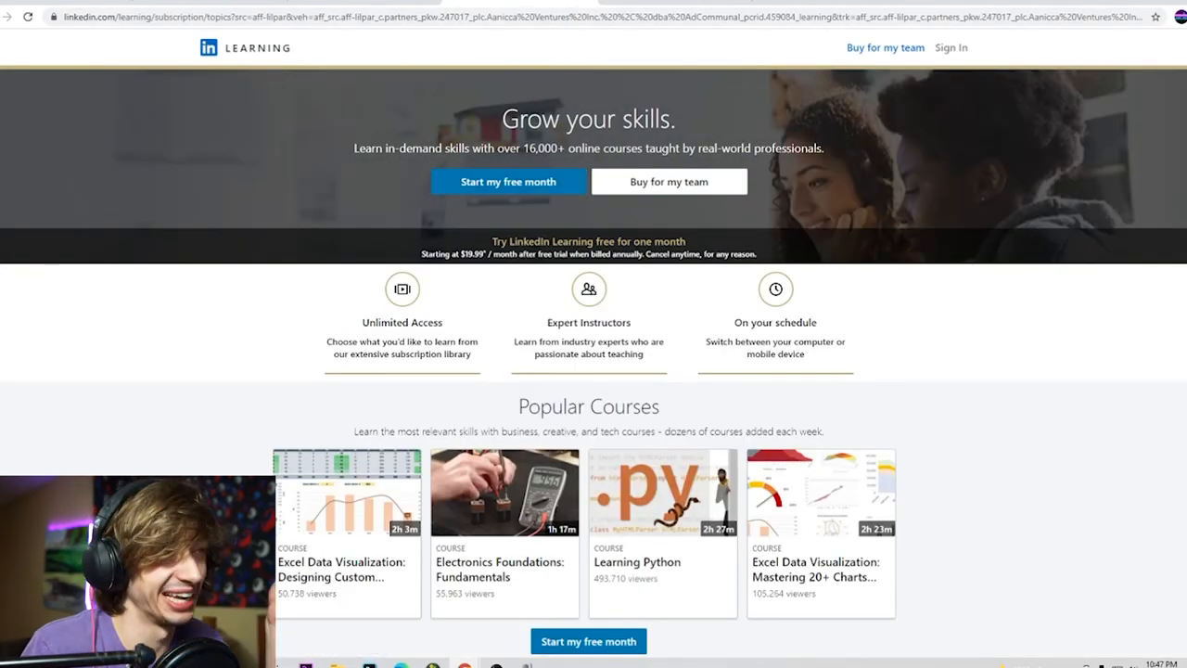
Step: Close the LinkedIn Learning course advert tab
{"action": "left_click", "coordinate": [98, 17]}
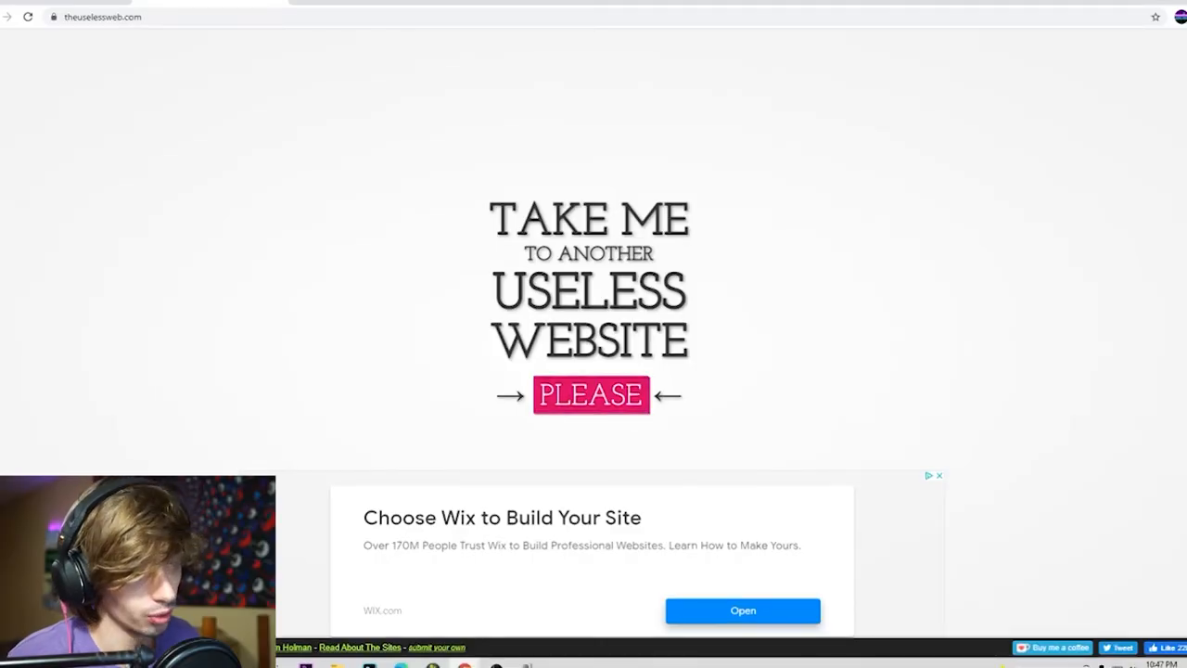
Step: Request a random site from theuselessweb.com, opening imaninja.com
{"action": "left_click", "coordinate": [591, 394]}
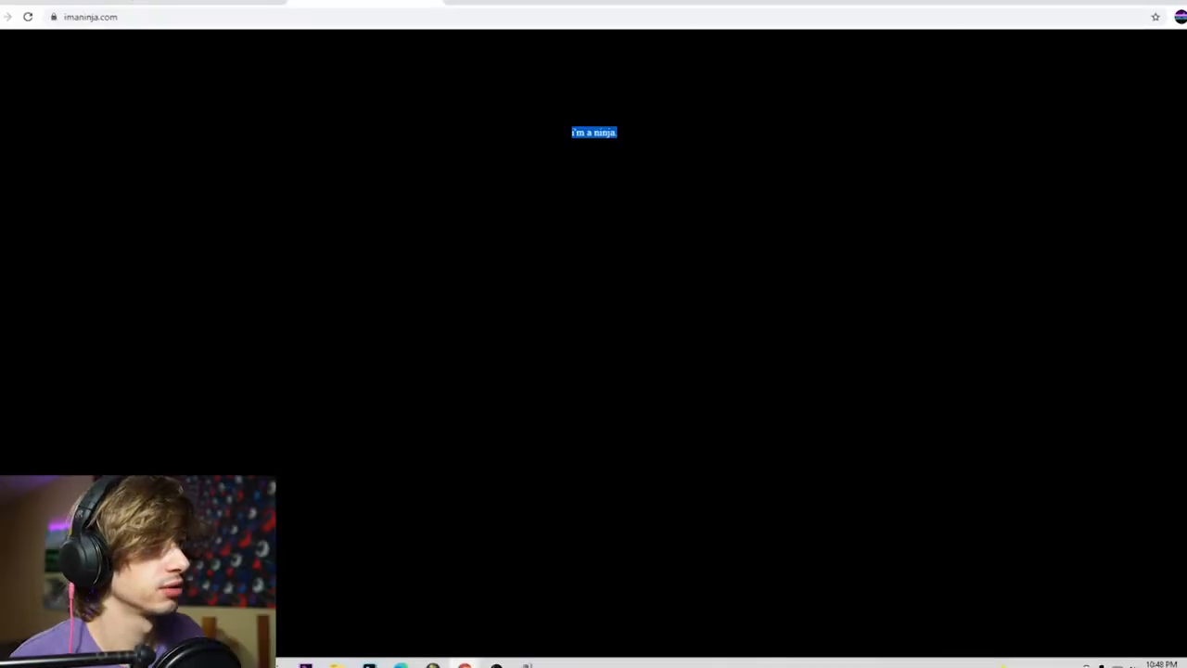
Step: Close the imaninja.com tab
{"action": "left_click", "coordinate": [594, 132]}
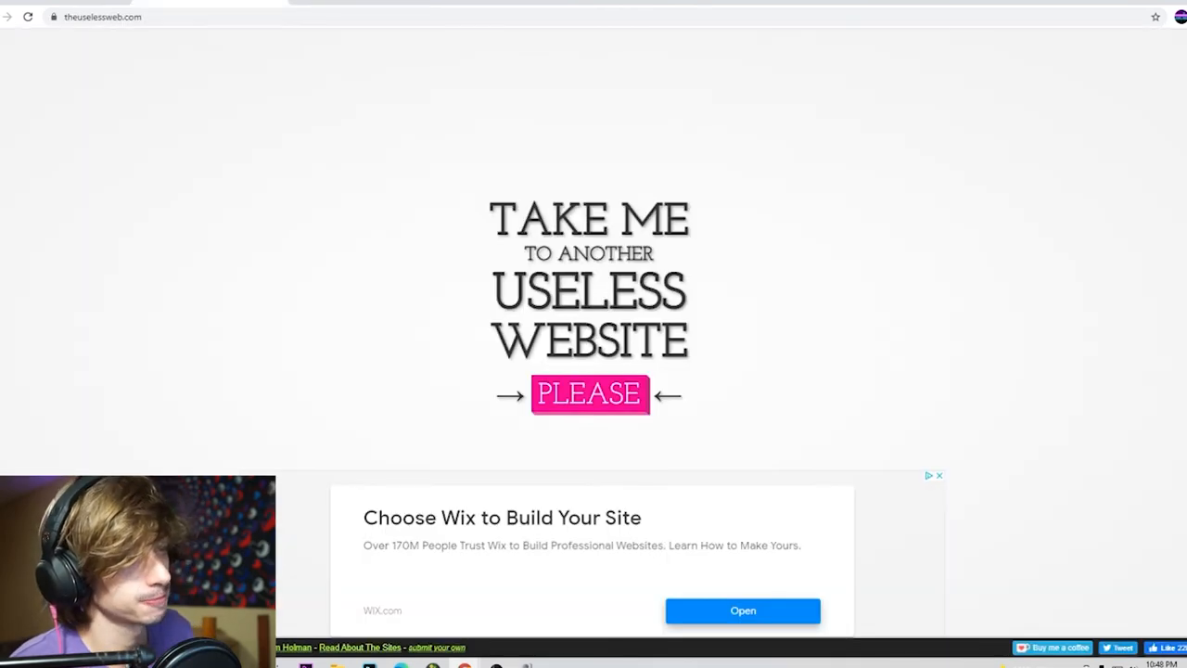
{"action": "left_click", "coordinate": [589, 394]}
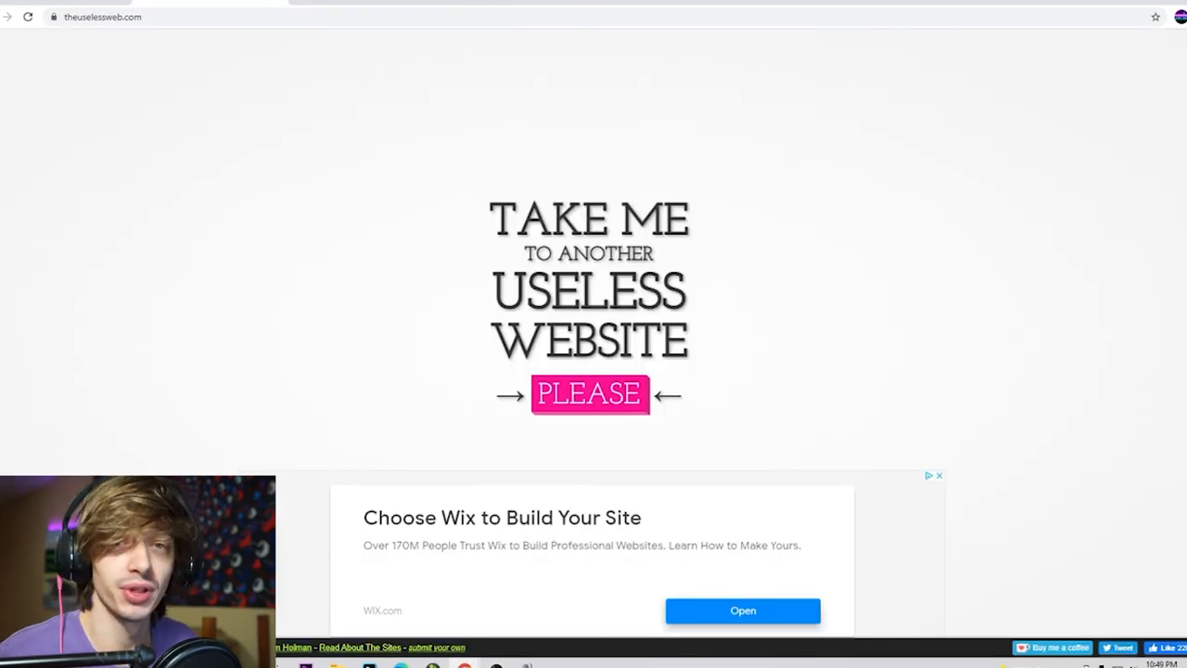
Step: Open the Business 2 Community weird-websites article and follow its HelenKellerSim.com link
{"action": "left_click", "coordinate": [588, 394]}
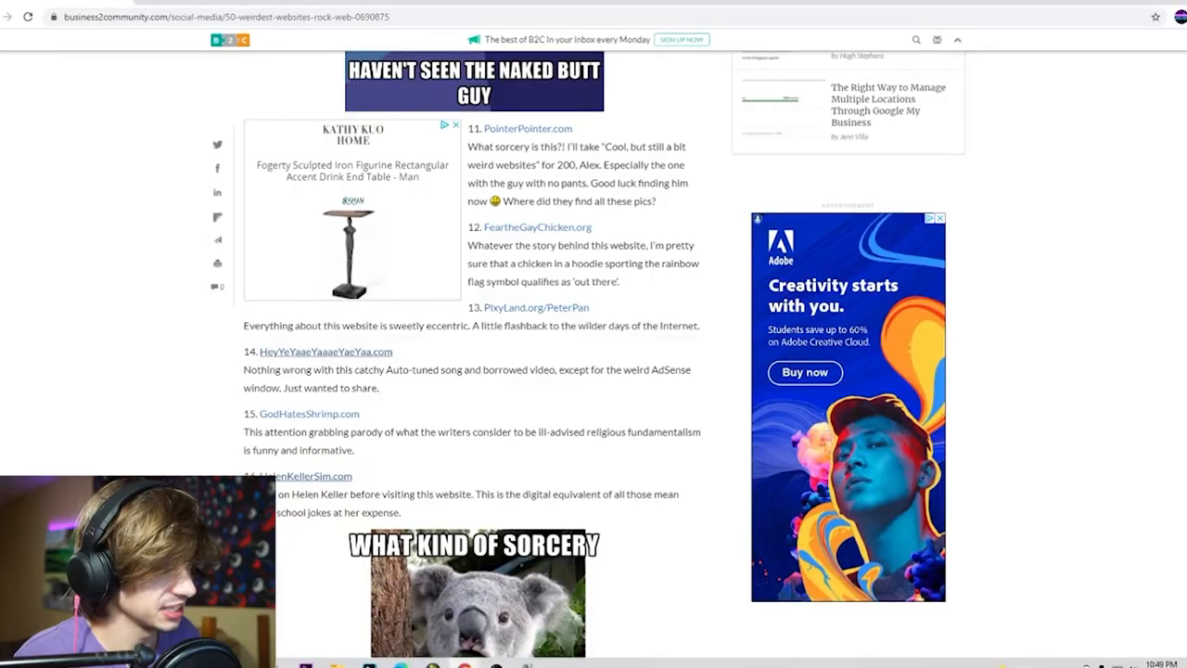
{"action": "left_click", "coordinate": [304, 476]}
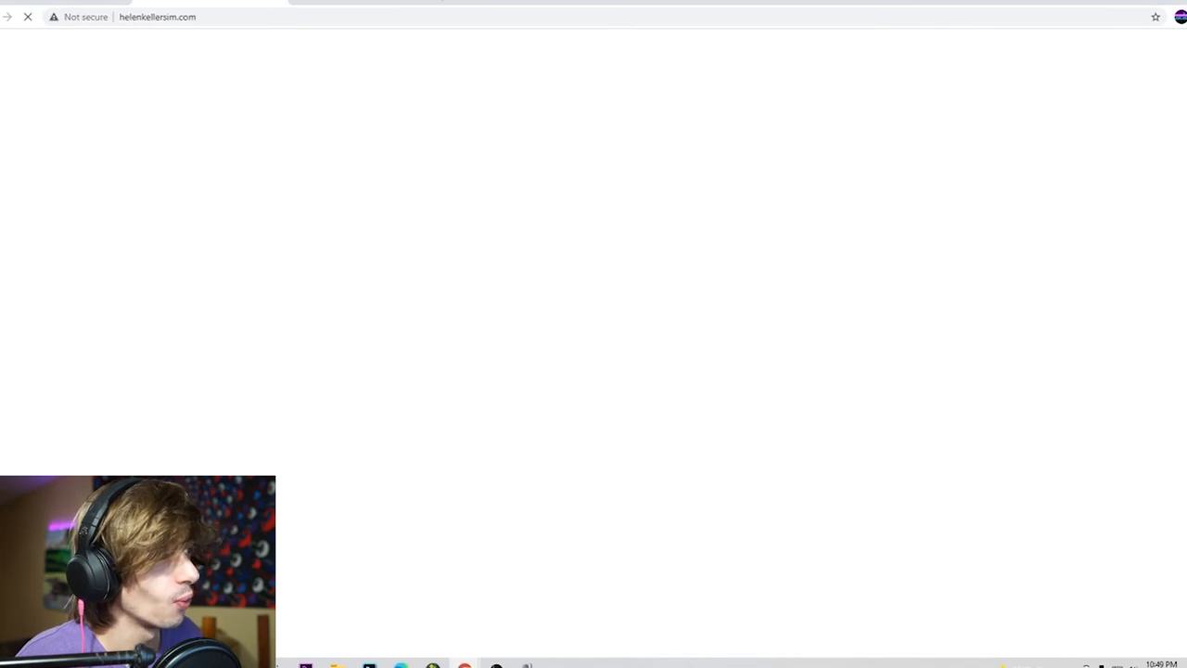